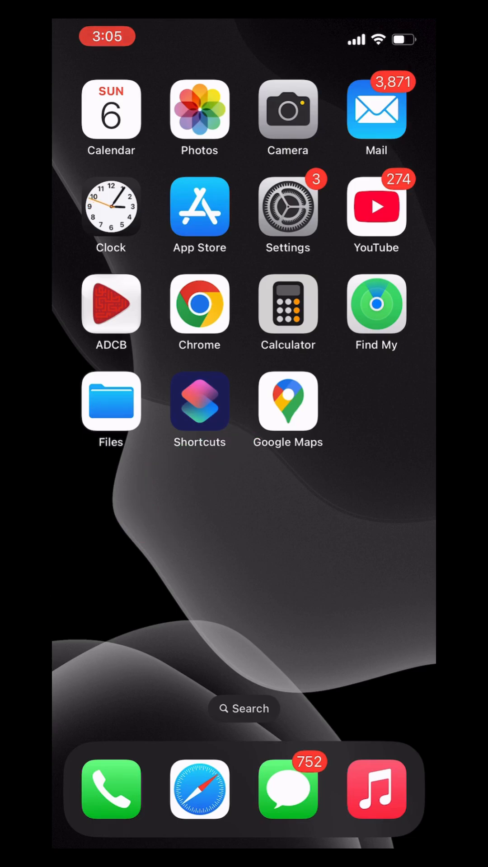
# - Launch Google Maps from the home screen, showing the map around the current location
pyautogui.click(287, 402)
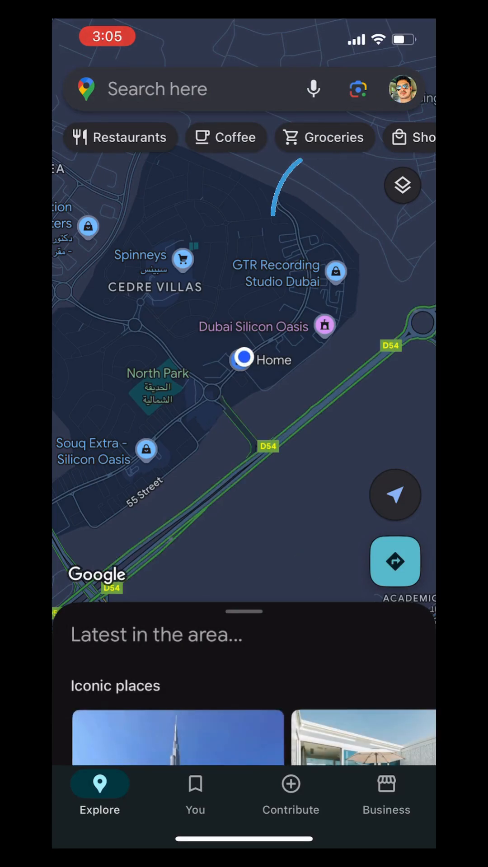
# - Go to Offline maps from the account menu, showing the 163 MB Home map
pyautogui.click(401, 89)
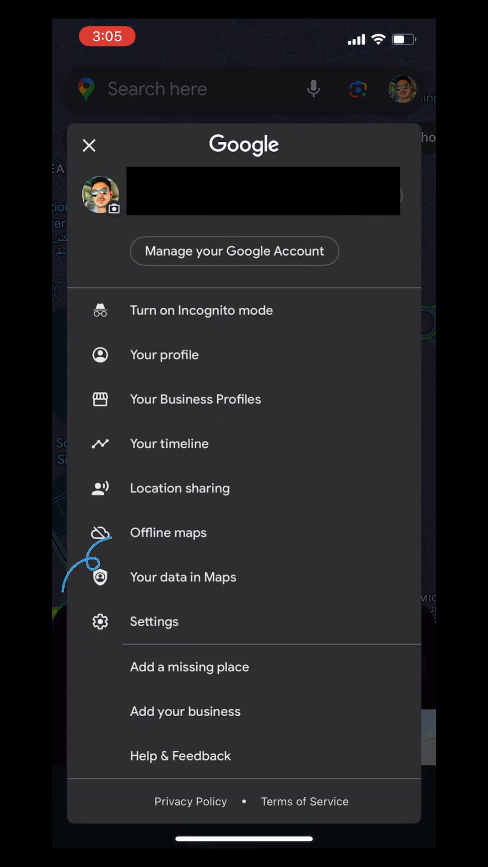
pyautogui.click(167, 532)
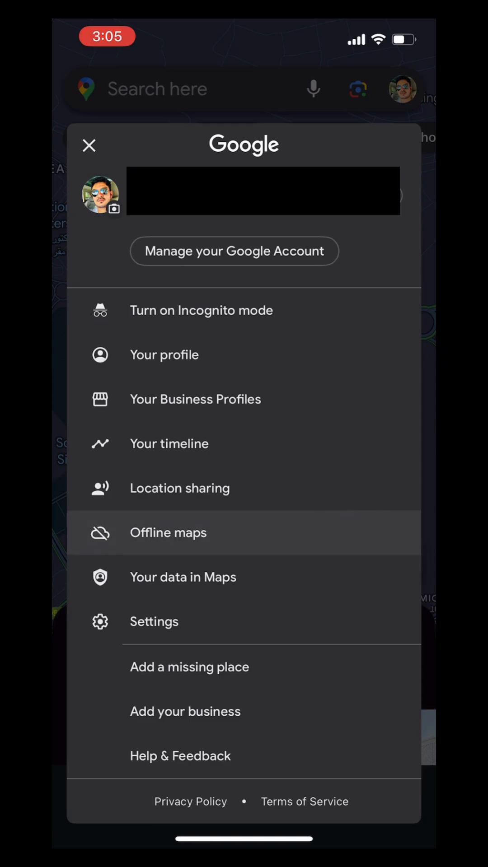
pyautogui.click(167, 533)
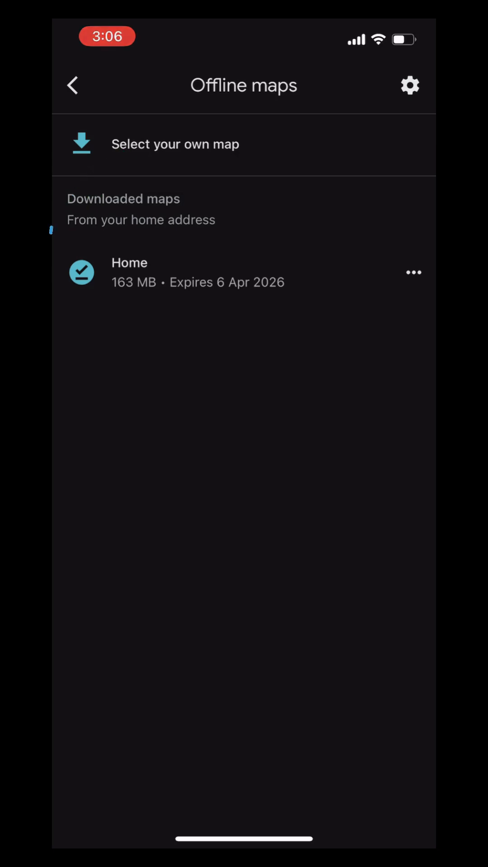
# - Download a custom offline map covering the Dubai area
pyautogui.click(175, 144)
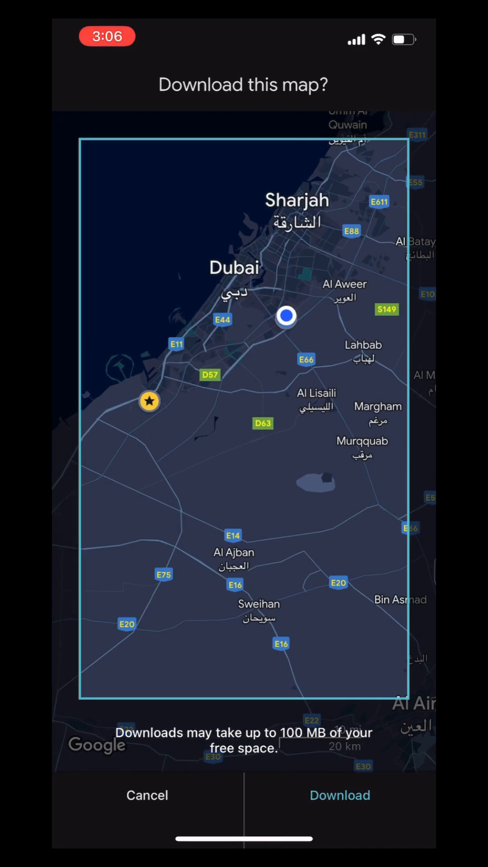
pyautogui.click(339, 795)
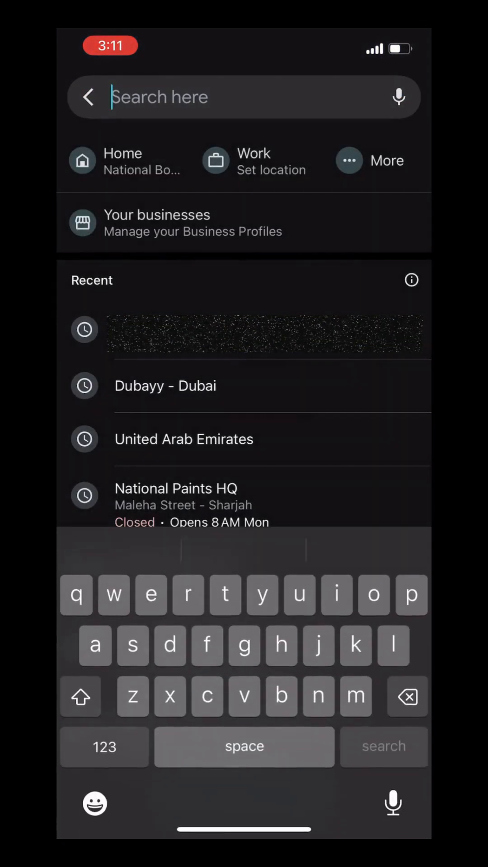
# - Search 'Dubai Mall' and start navigation along the 18 min, 21 km route
pyautogui.write('duba')
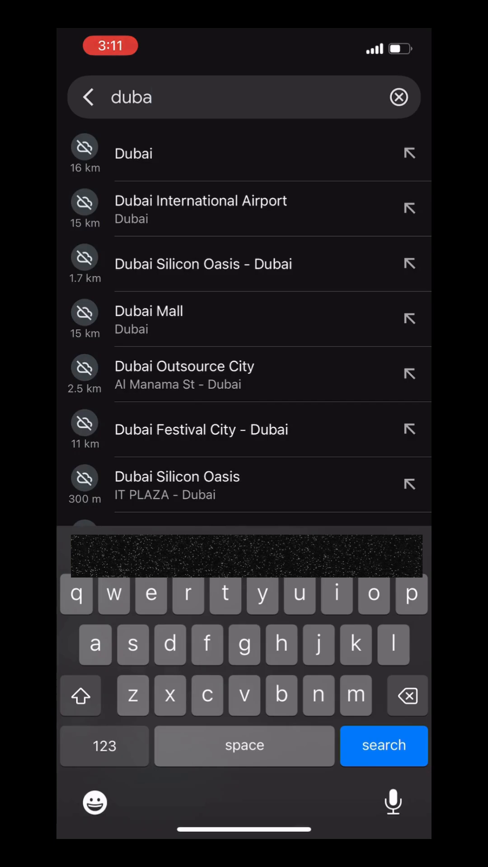
pyautogui.click(149, 310)
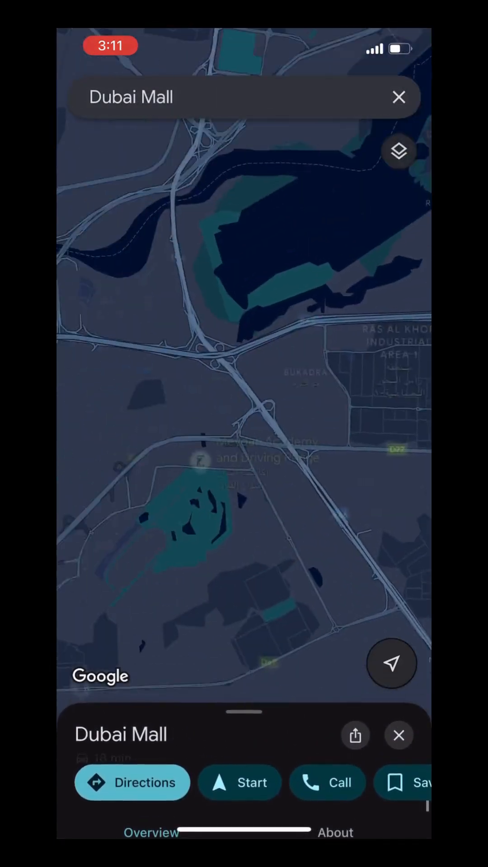
pyautogui.click(240, 782)
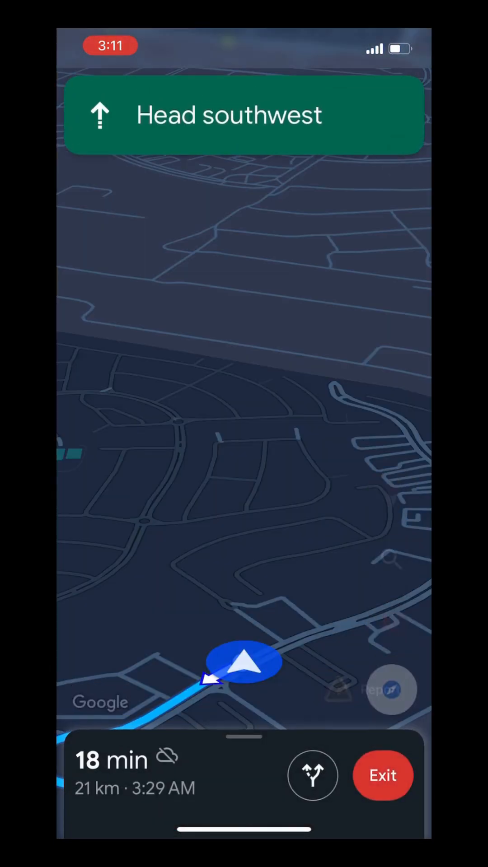